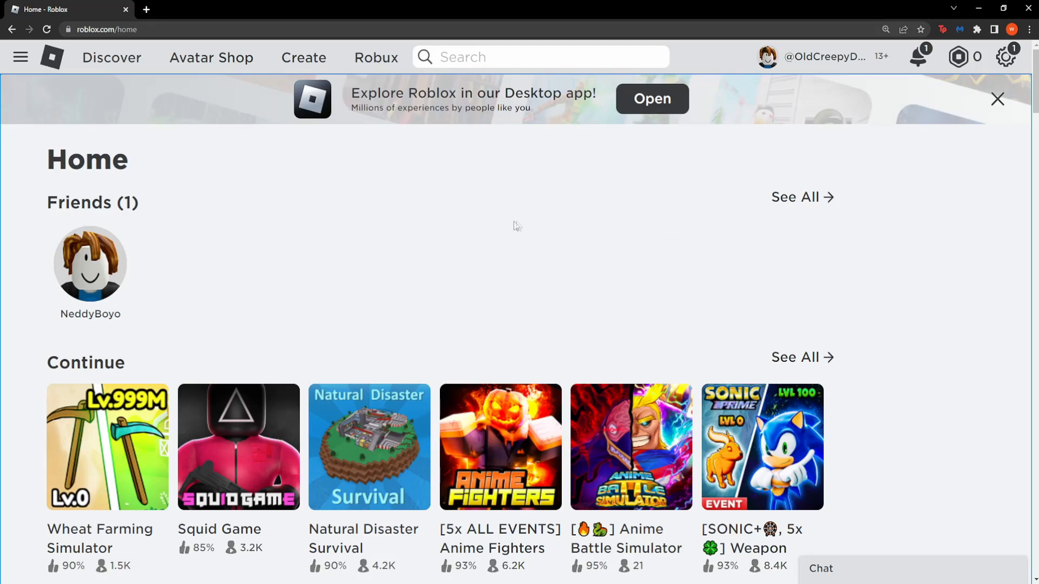
{"action": "mouse_move", "coordinate": [628, 222]}
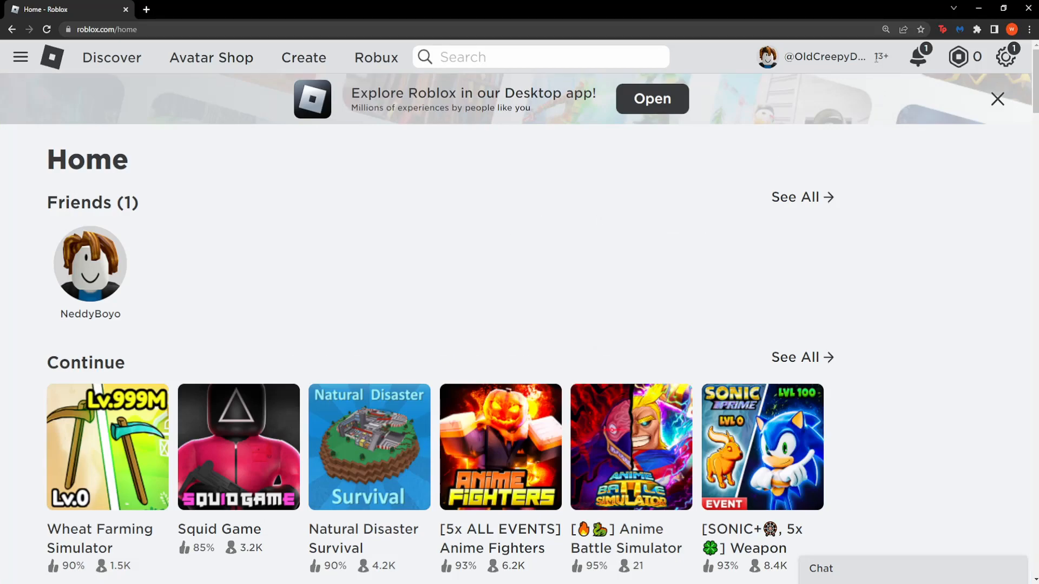
{"action": "mouse_move", "coordinate": [891, 61]}
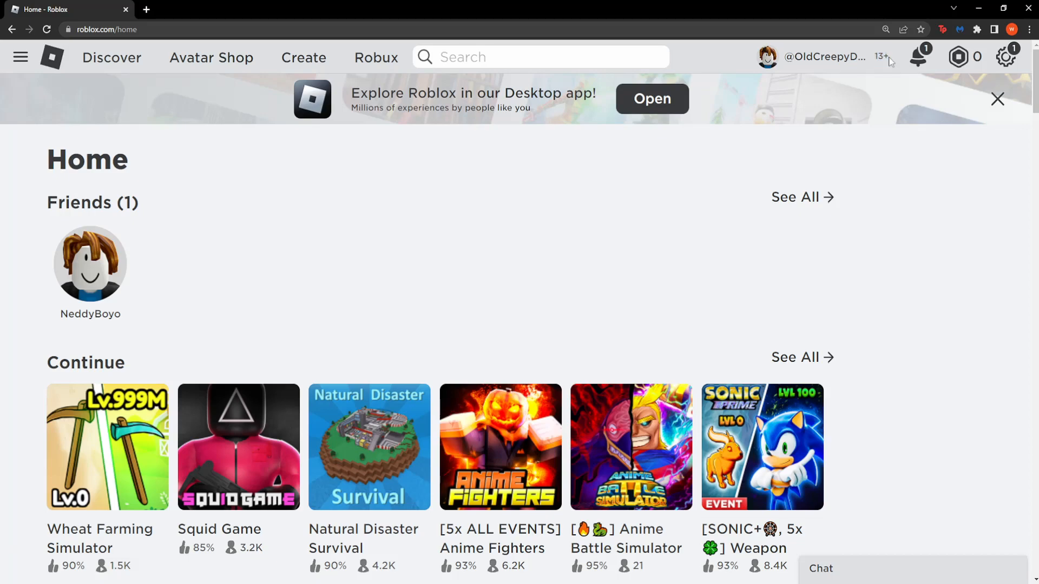
{"action": "mouse_move", "coordinate": [738, 208]}
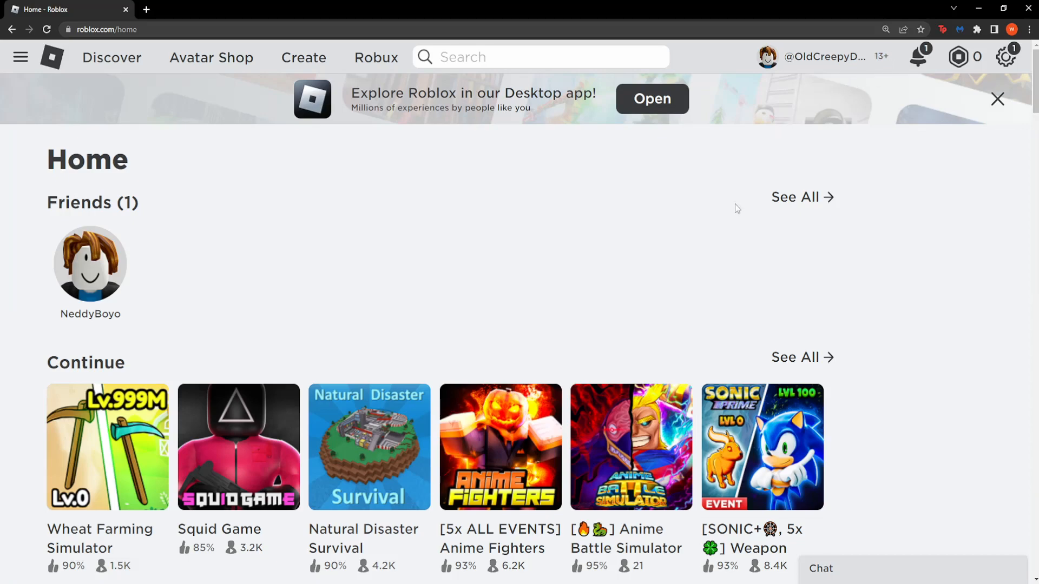
{"action": "mouse_move", "coordinate": [834, 121]}
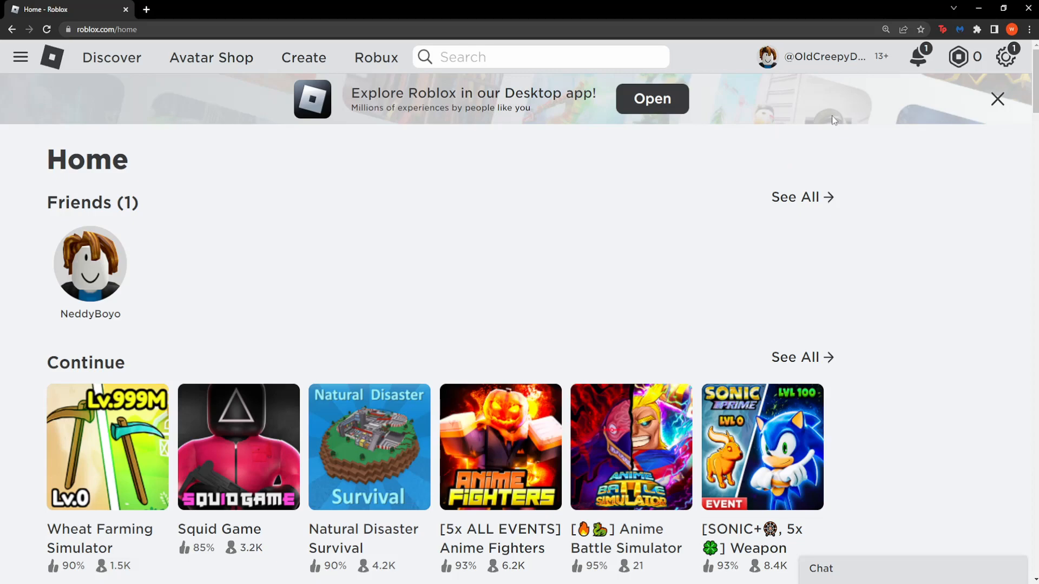
{"action": "mouse_move", "coordinate": [839, 109]}
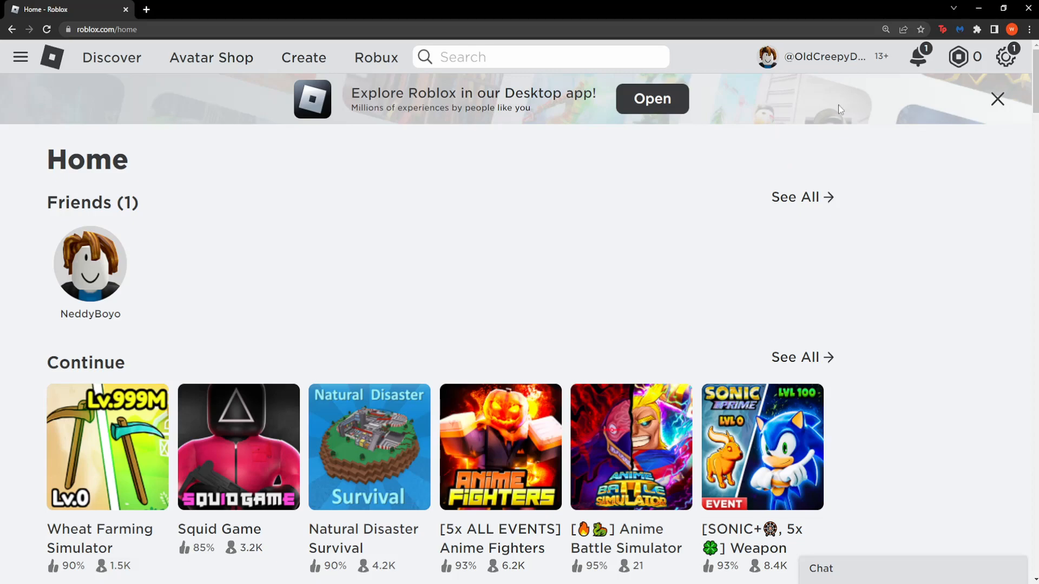
{"action": "mouse_move", "coordinate": [800, 132]}
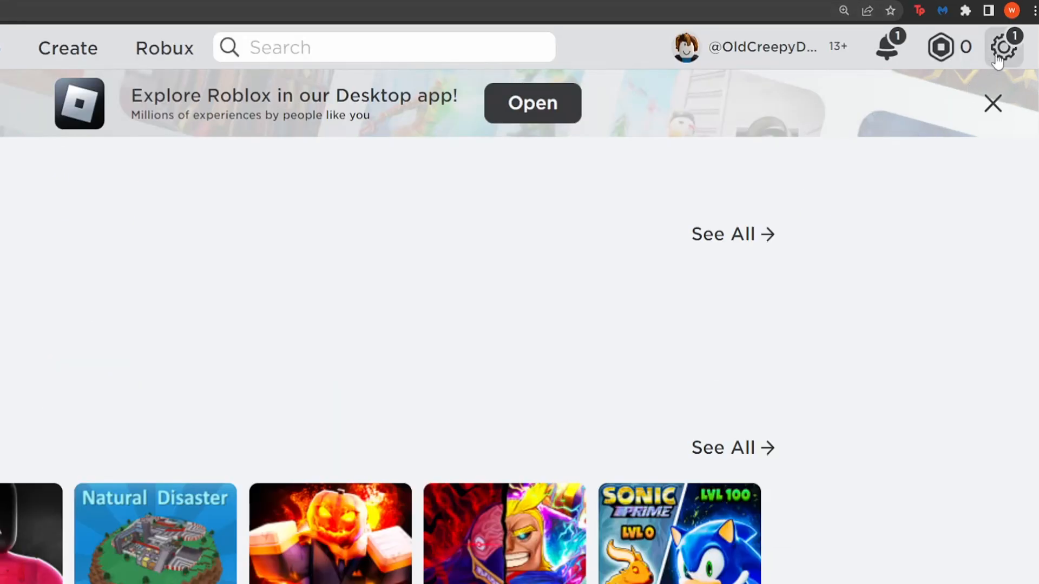
{"action": "mouse_move", "coordinate": [1002, 52]}
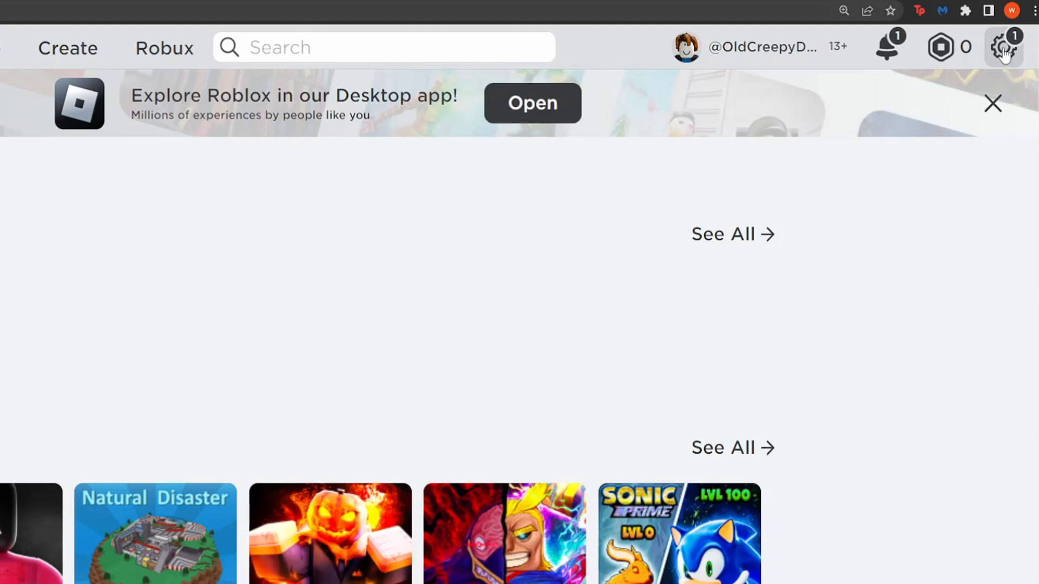
- Go to the account Settings page from the gear menu at the top right
{"action": "left_click", "coordinate": [1004, 47]}
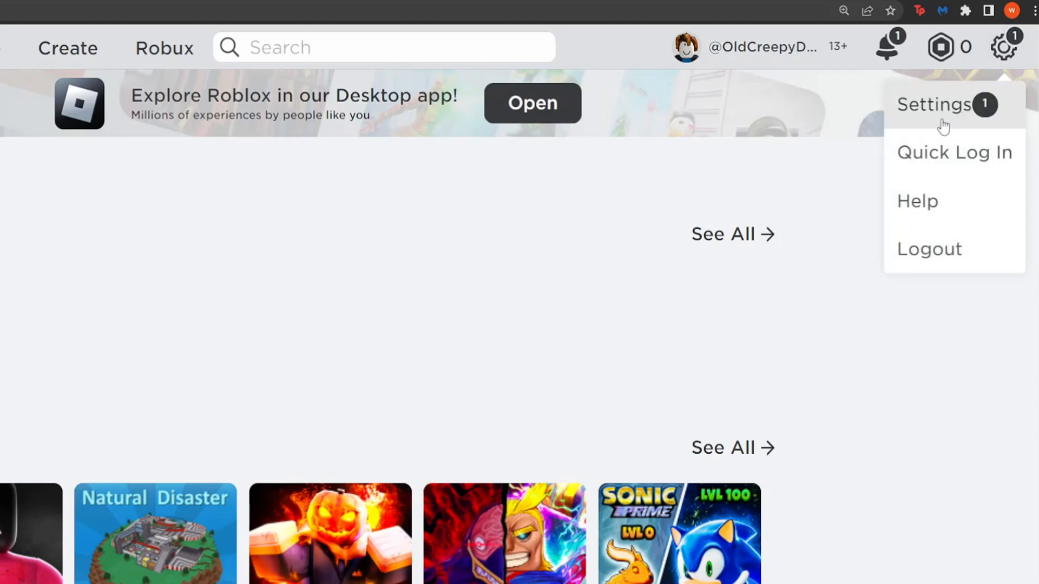
{"action": "left_click", "coordinate": [934, 104]}
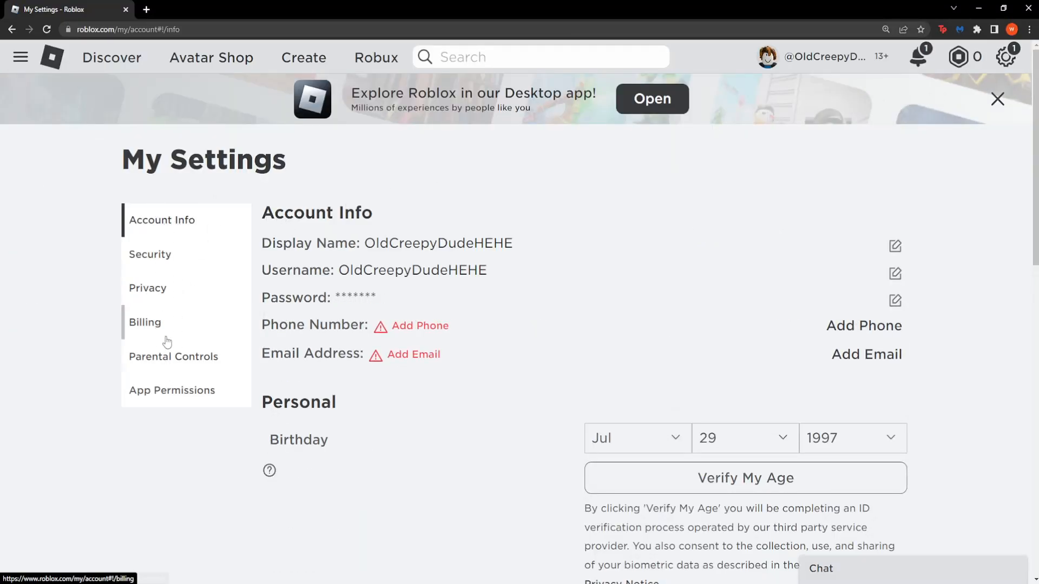
{"action": "mouse_move", "coordinate": [148, 288]}
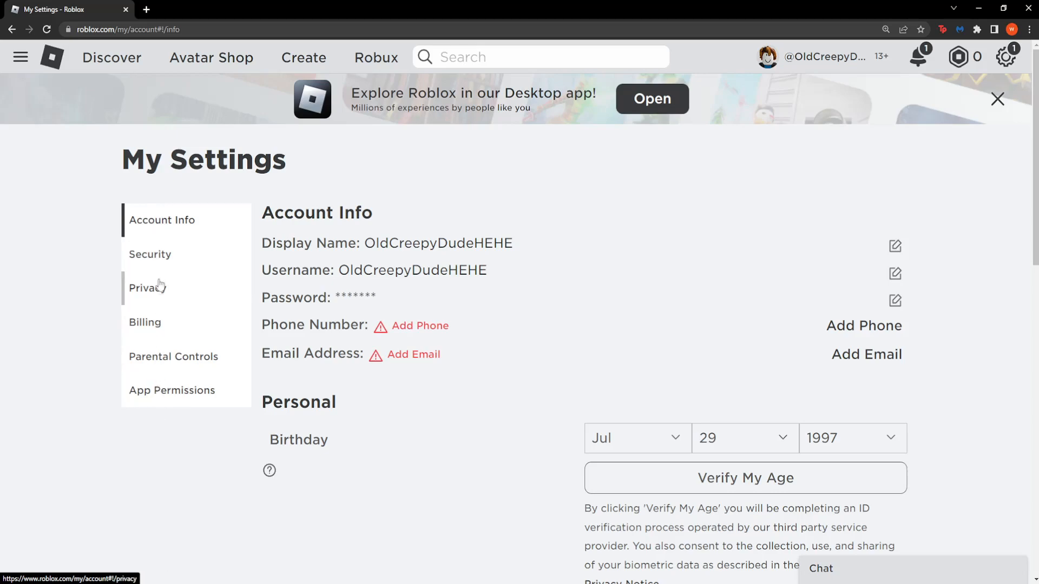
- Show the Privacy section and scroll down to its Other Settings options
{"action": "left_click", "coordinate": [148, 287]}
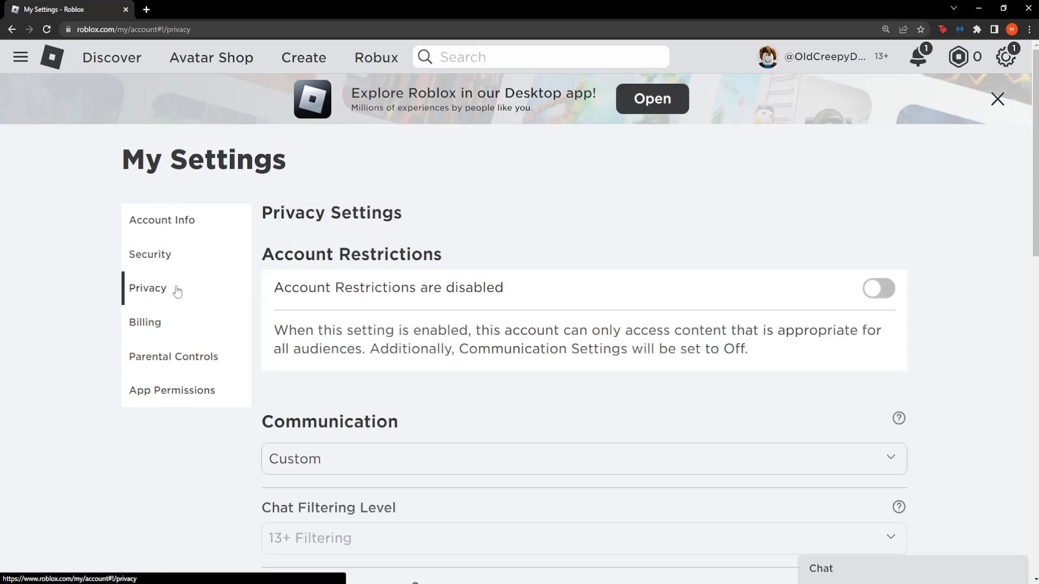
{"action": "scroll", "scroll_direction": "down", "scroll_amount": 3}
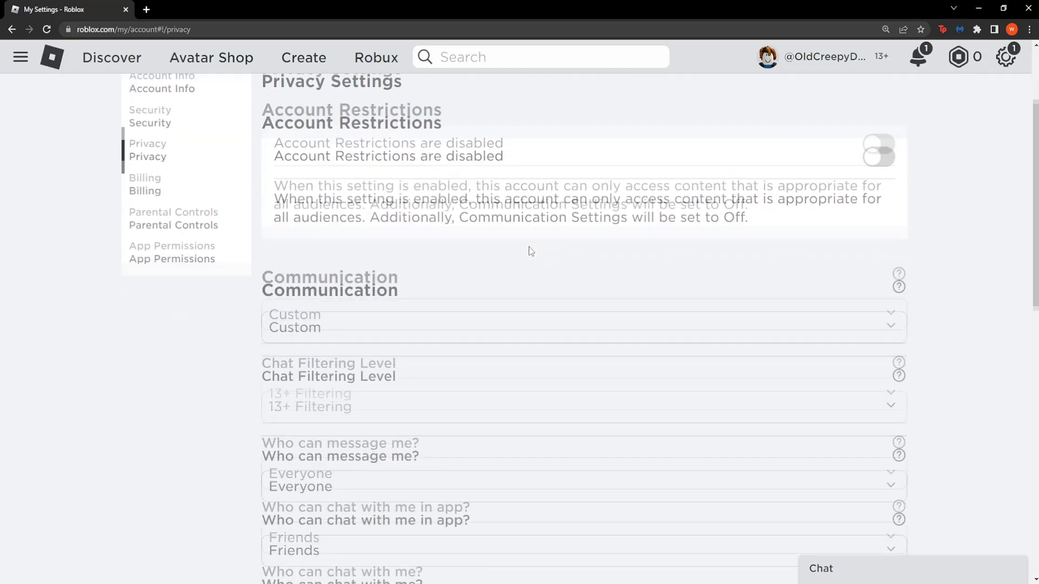
{"action": "scroll", "scroll_direction": "down", "scroll_amount": 3}
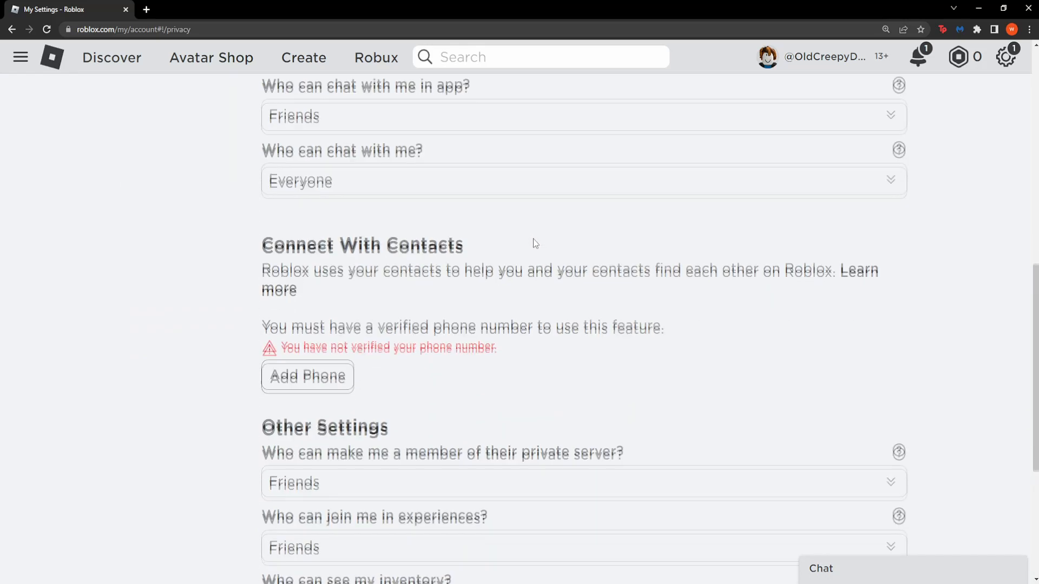
{"action": "scroll", "scroll_direction": "down", "scroll_amount": 3}
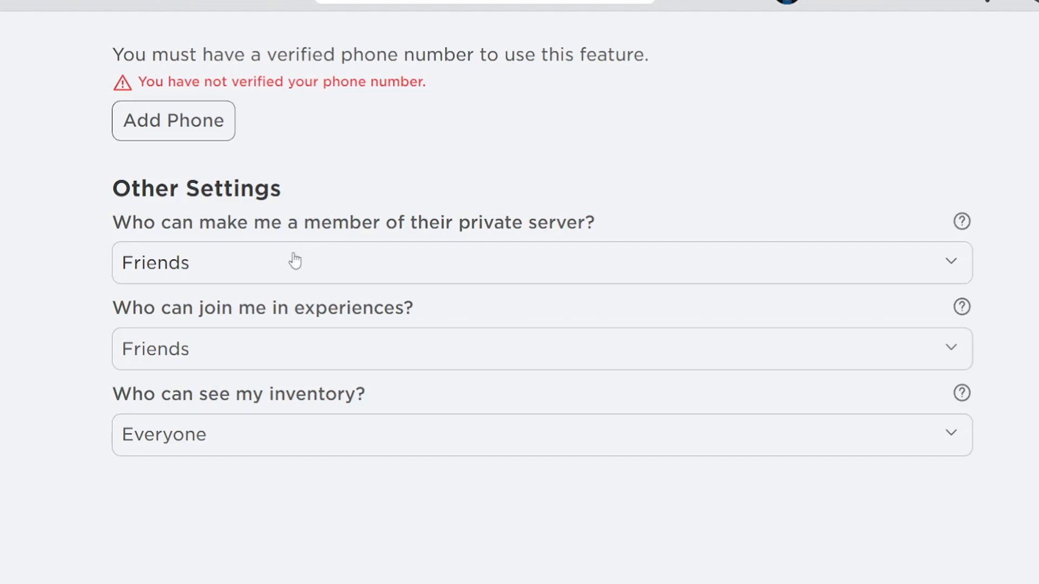
- Set private server membership and join-in-experiences permissions both to Everyone
{"action": "left_click_drag", "start_coordinate": [129, 222], "coordinate": [348, 222]}
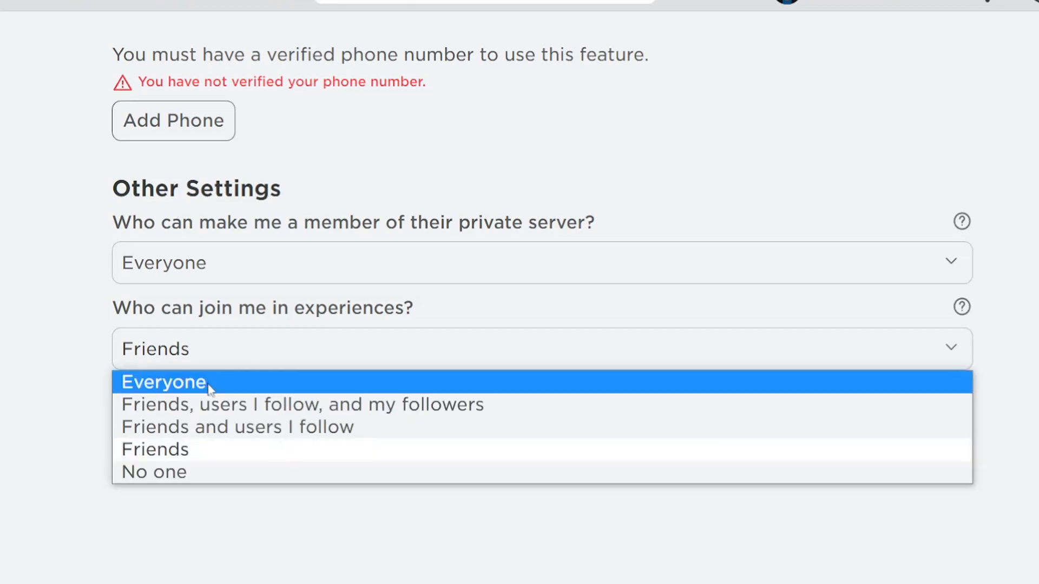
{"action": "left_click", "coordinate": [163, 381]}
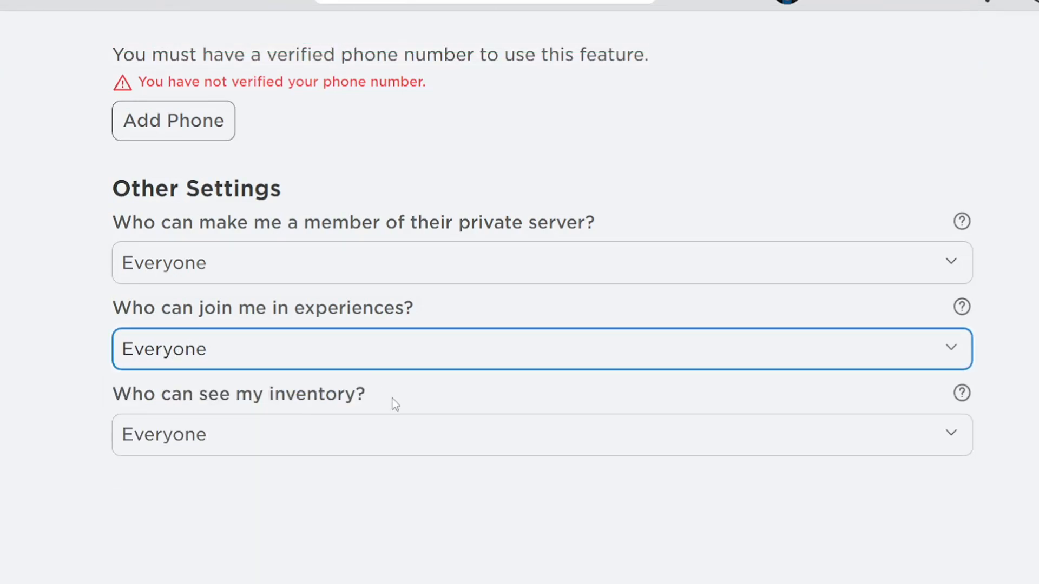
{"action": "mouse_move", "coordinate": [400, 316]}
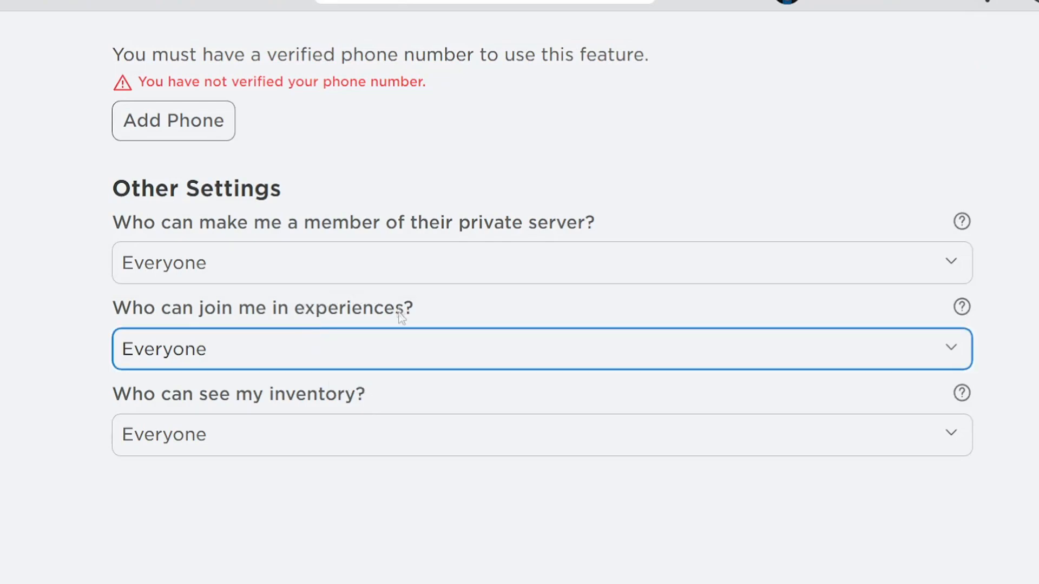
{"action": "mouse_move", "coordinate": [392, 296]}
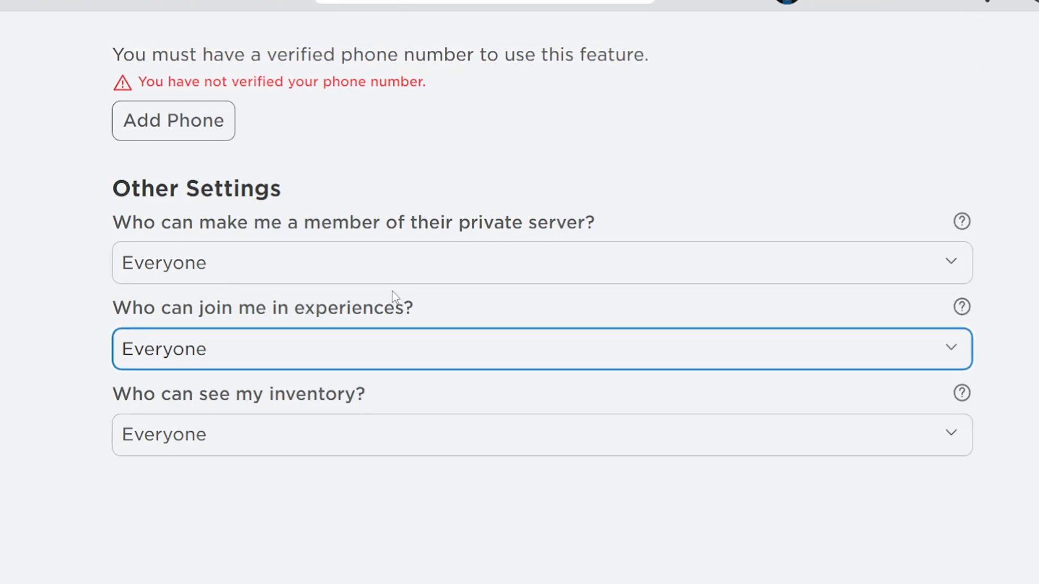
{"action": "mouse_move", "coordinate": [449, 231]}
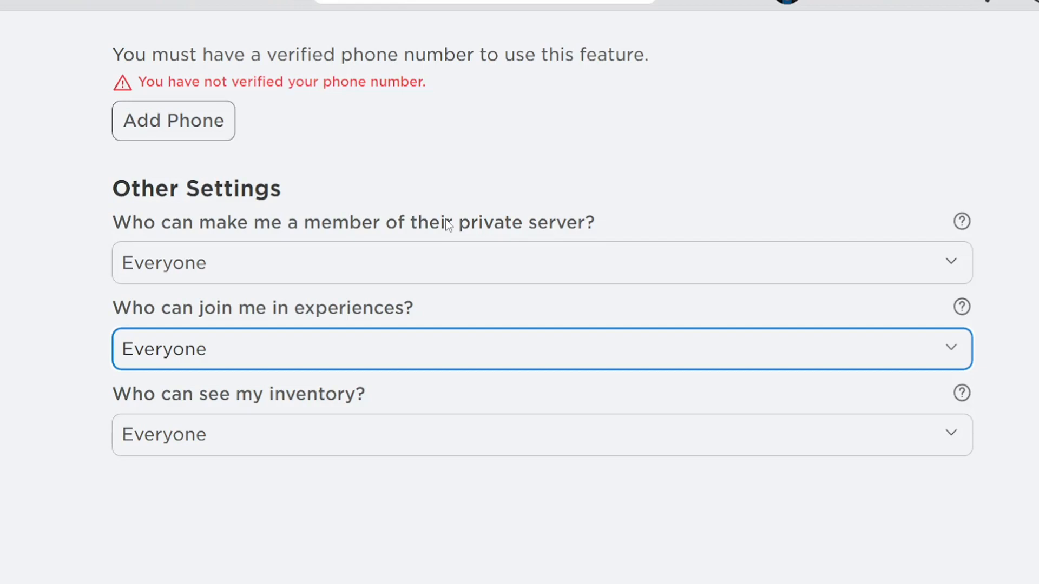
{"action": "mouse_move", "coordinate": [315, 130]}
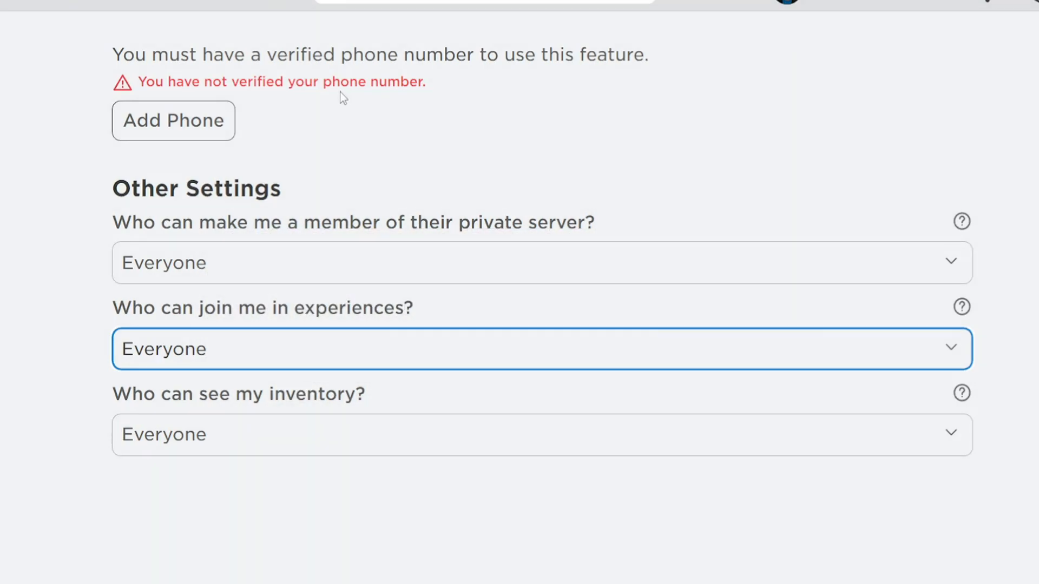
{"action": "mouse_move", "coordinate": [82, 127]}
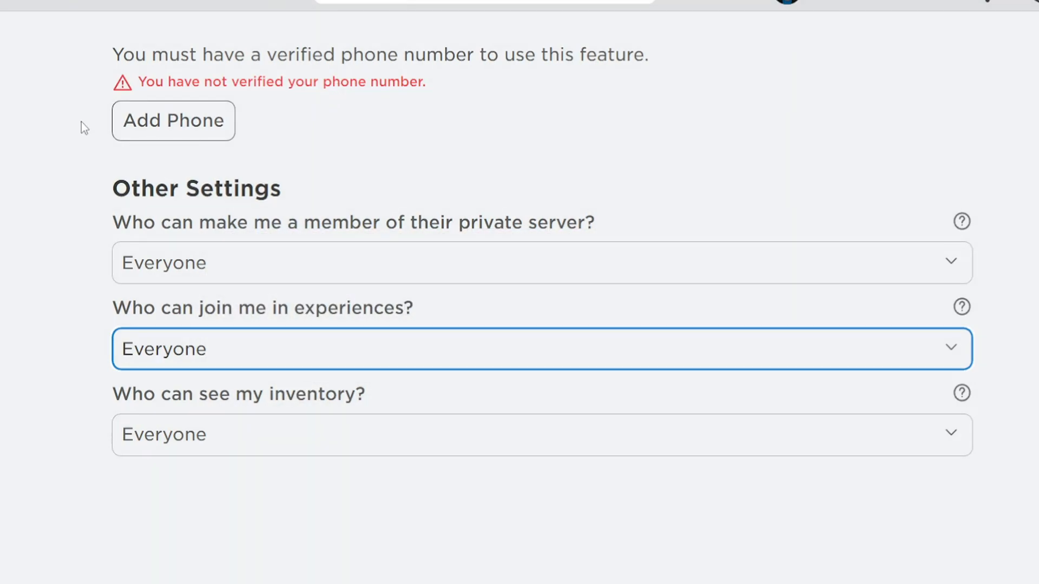